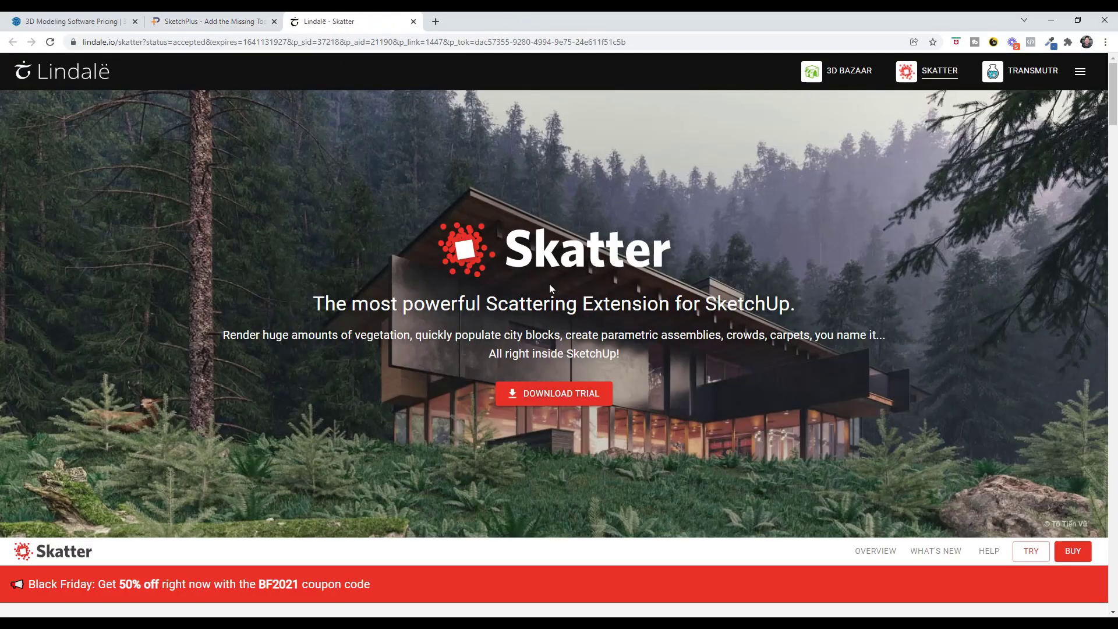
- Visit the PlaceMaker page, then the Profile Builder 3 product page via the site navigation bar
{"action": "scroll", "scroll_direction": "down", "scroll_amount": 3}
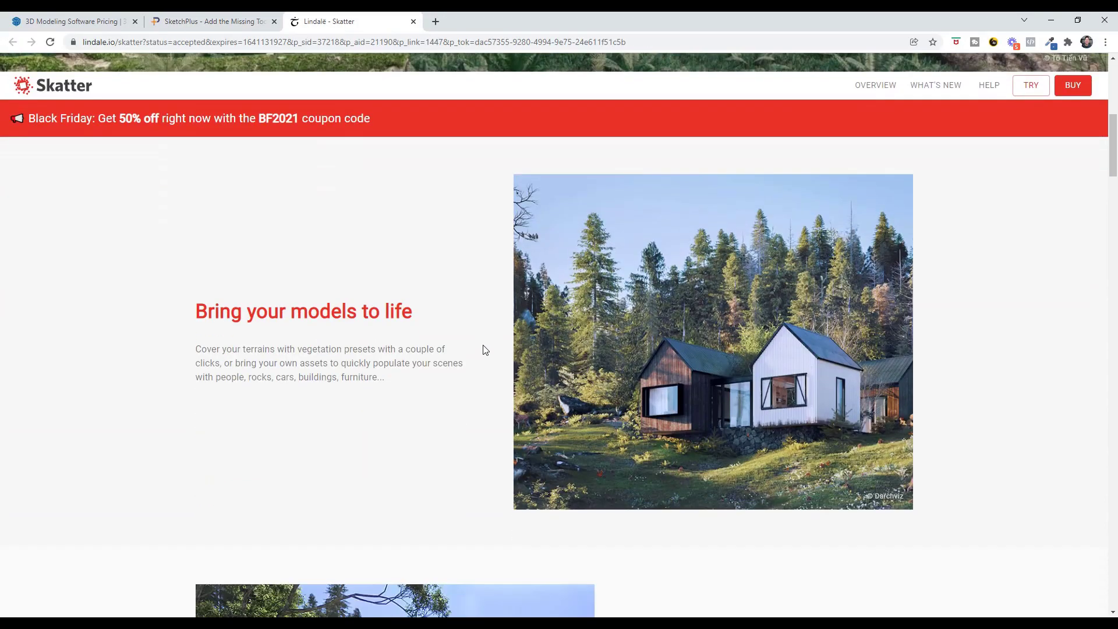
{"action": "mouse_move", "coordinate": [468, 396]}
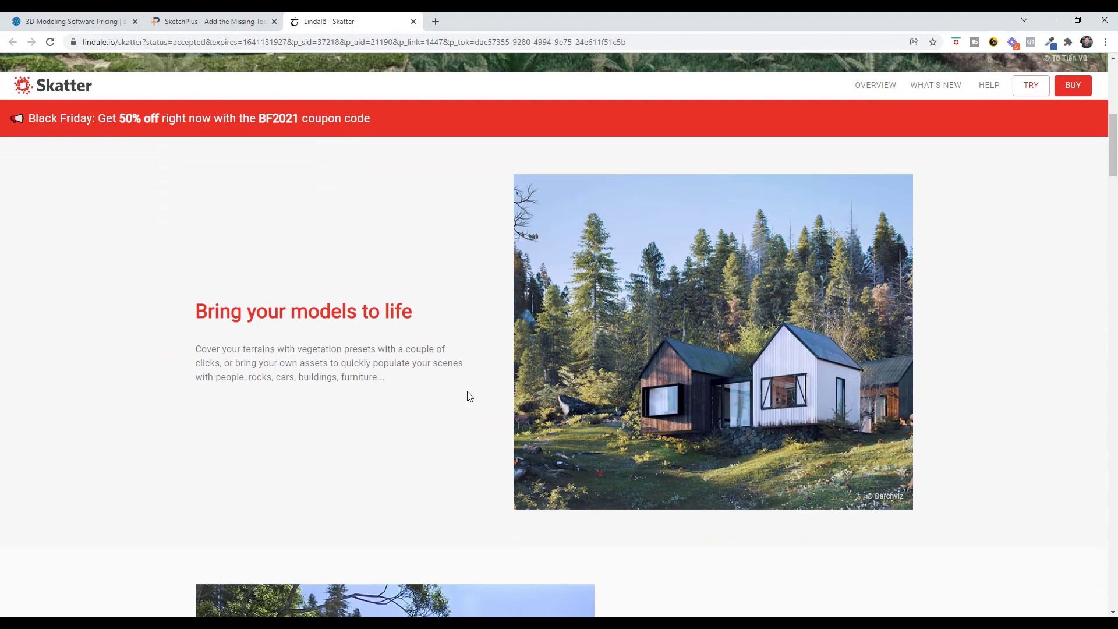
{"action": "scroll", "scroll_direction": "up", "scroll_amount": 3}
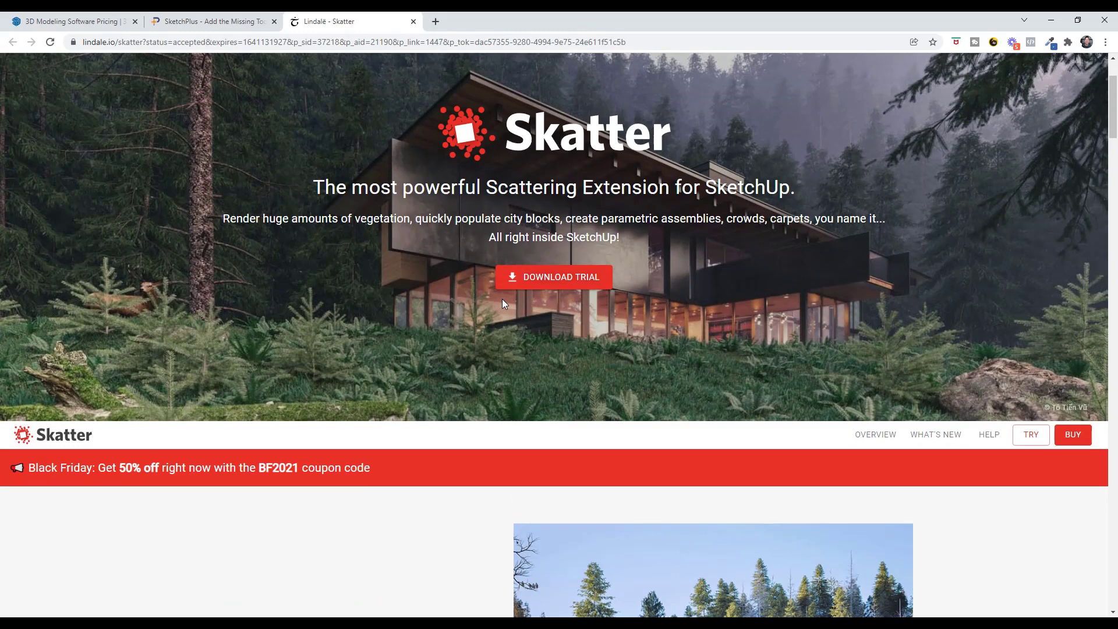
{"action": "mouse_move", "coordinate": [169, 475]}
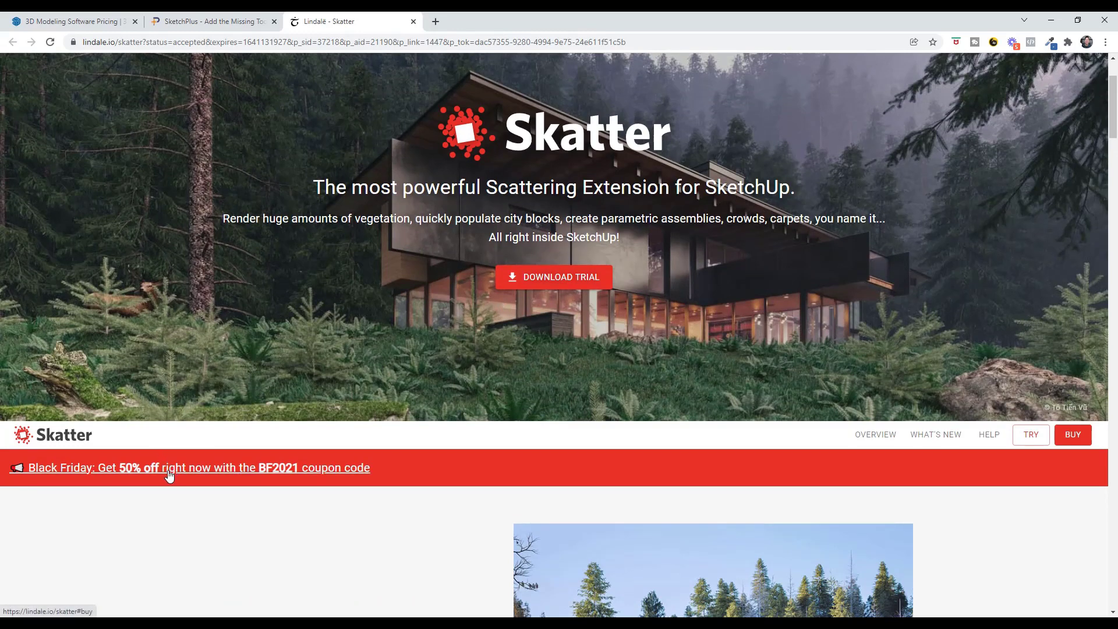
{"action": "mouse_move", "coordinate": [288, 475]}
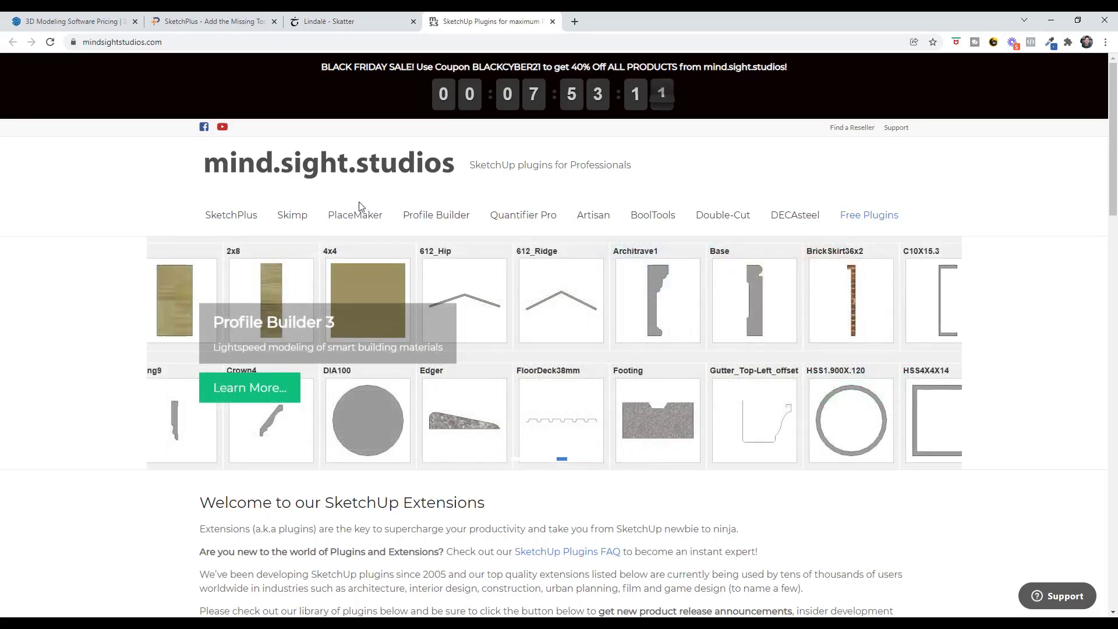
{"action": "mouse_move", "coordinate": [354, 215]}
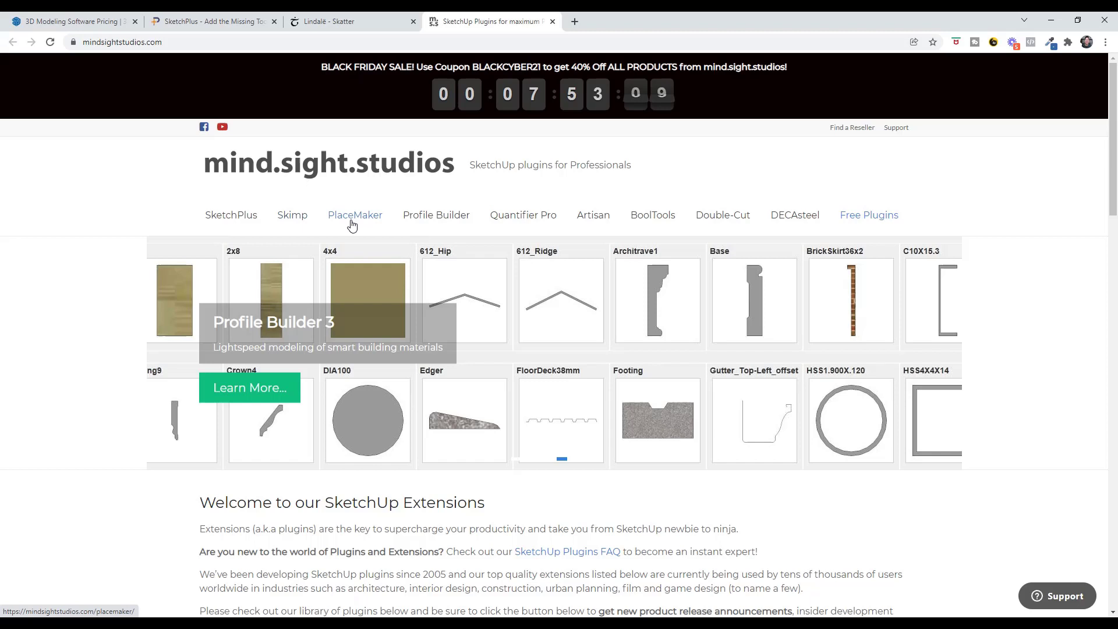
{"action": "left_click", "coordinate": [354, 214]}
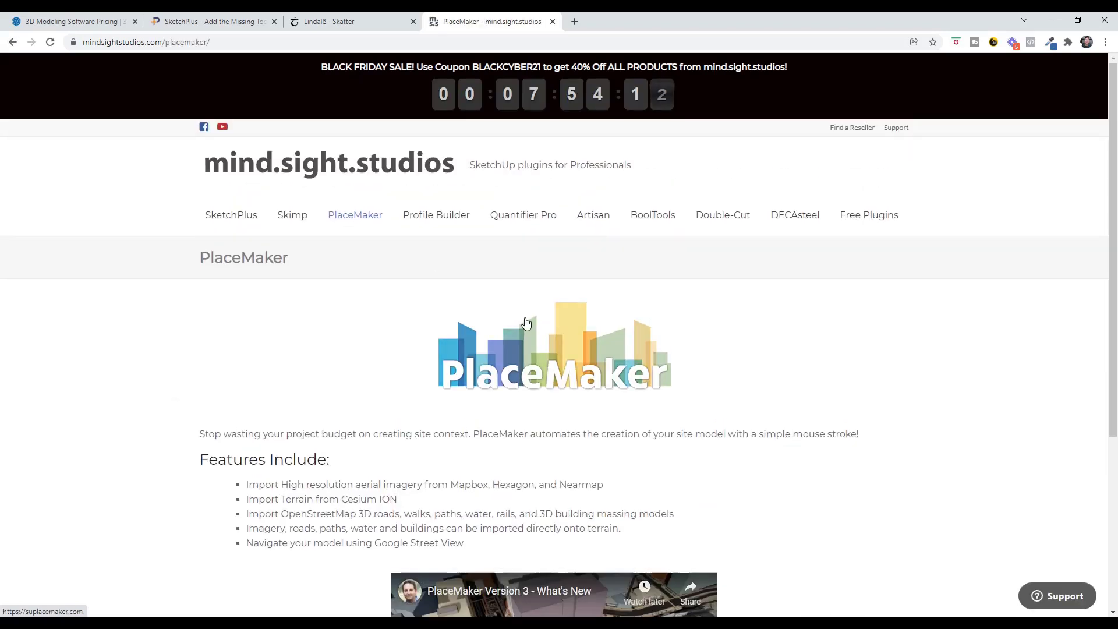
{"action": "left_click", "coordinate": [435, 215]}
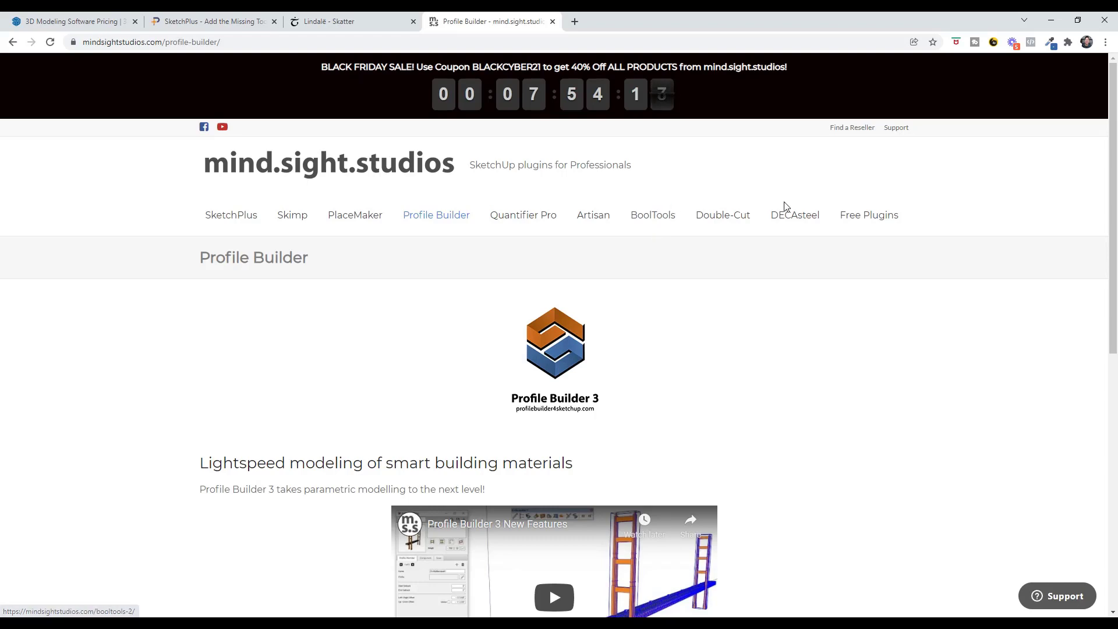
{"action": "mouse_move", "coordinate": [524, 121]}
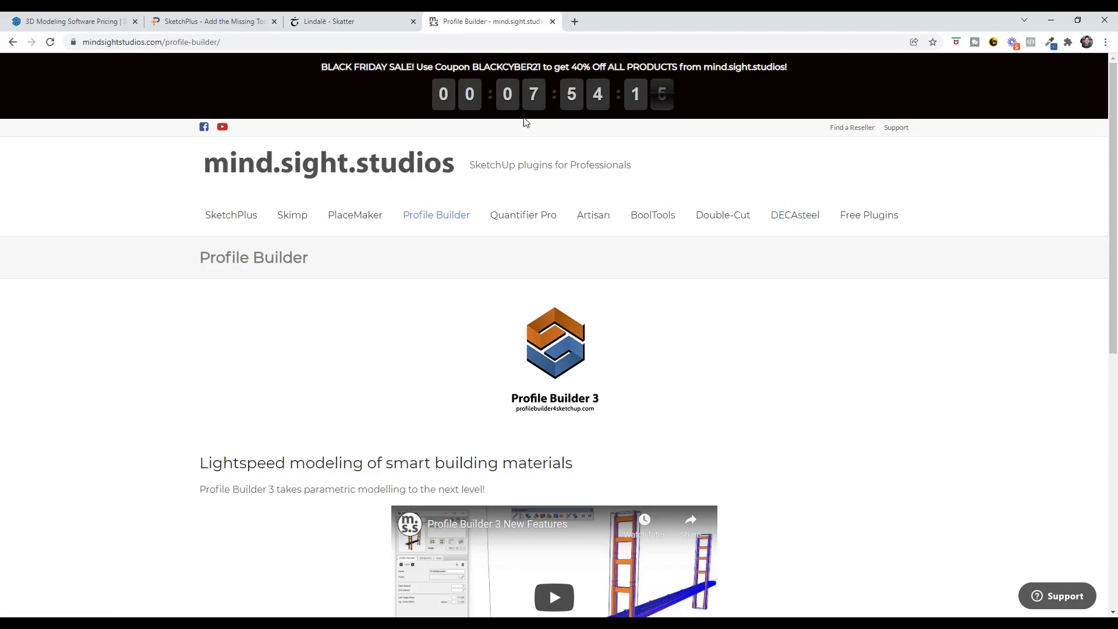
{"action": "mouse_move", "coordinate": [387, 303]}
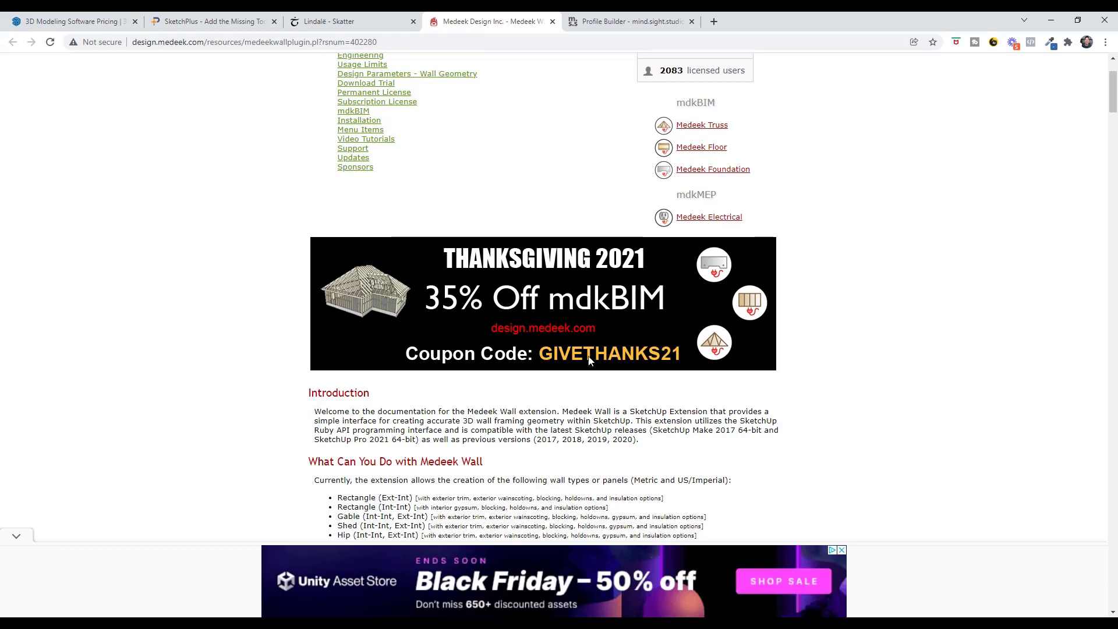
{"action": "mouse_move", "coordinate": [671, 371]}
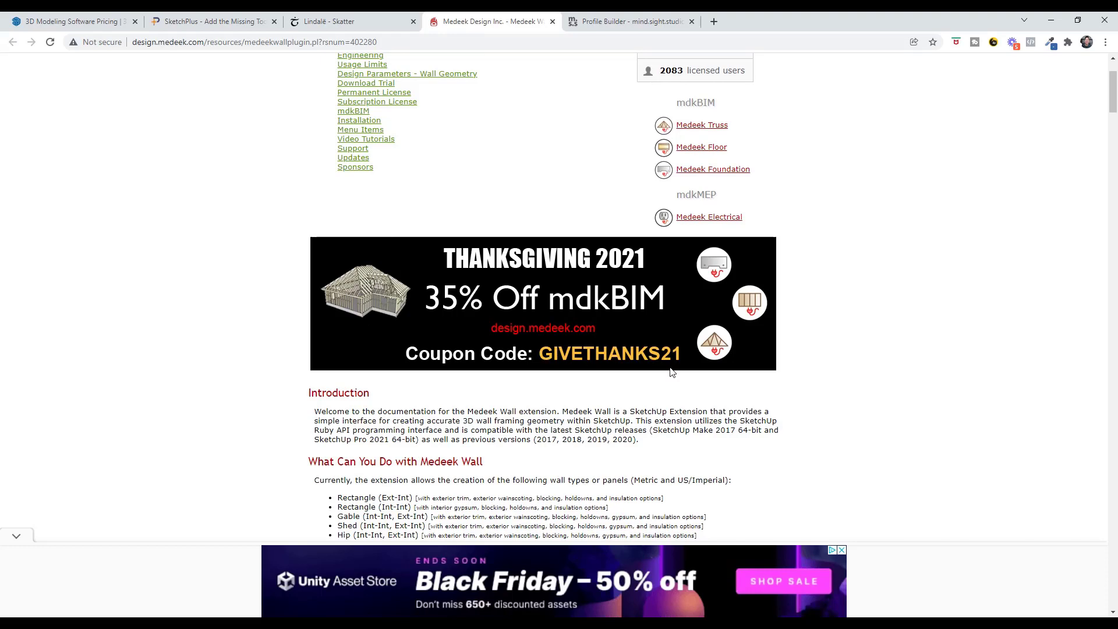
- Scroll through the Medeek Wall gallery and back to the Thanksgiving 35% off mdkBIM coupon banner
{"action": "scroll", "scroll_direction": "down", "scroll_amount": 3}
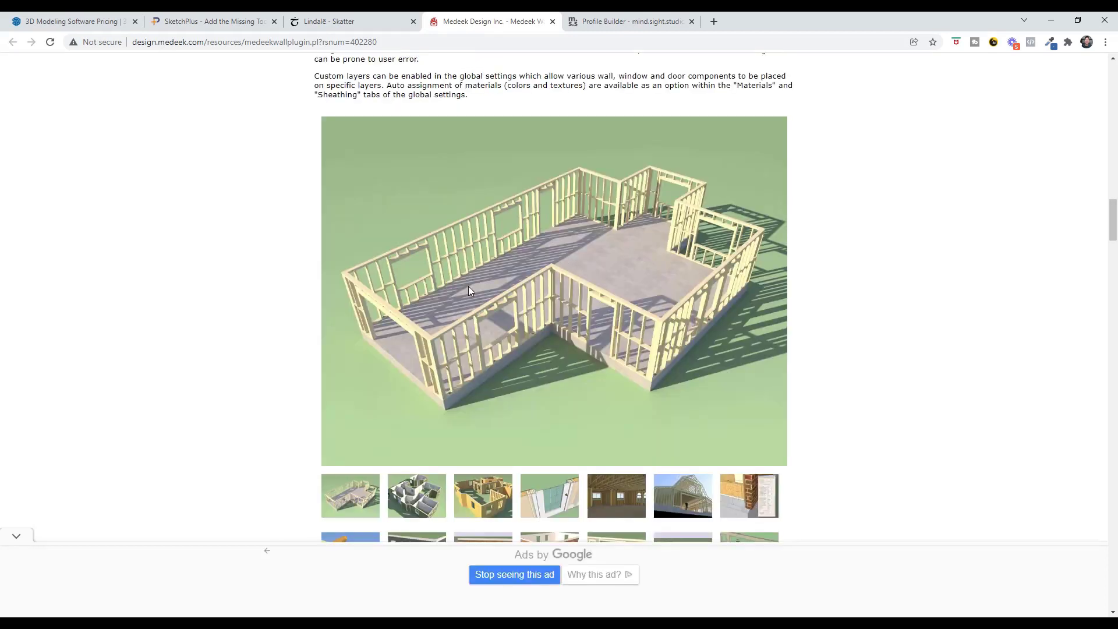
{"action": "scroll", "scroll_direction": "down", "scroll_amount": 3}
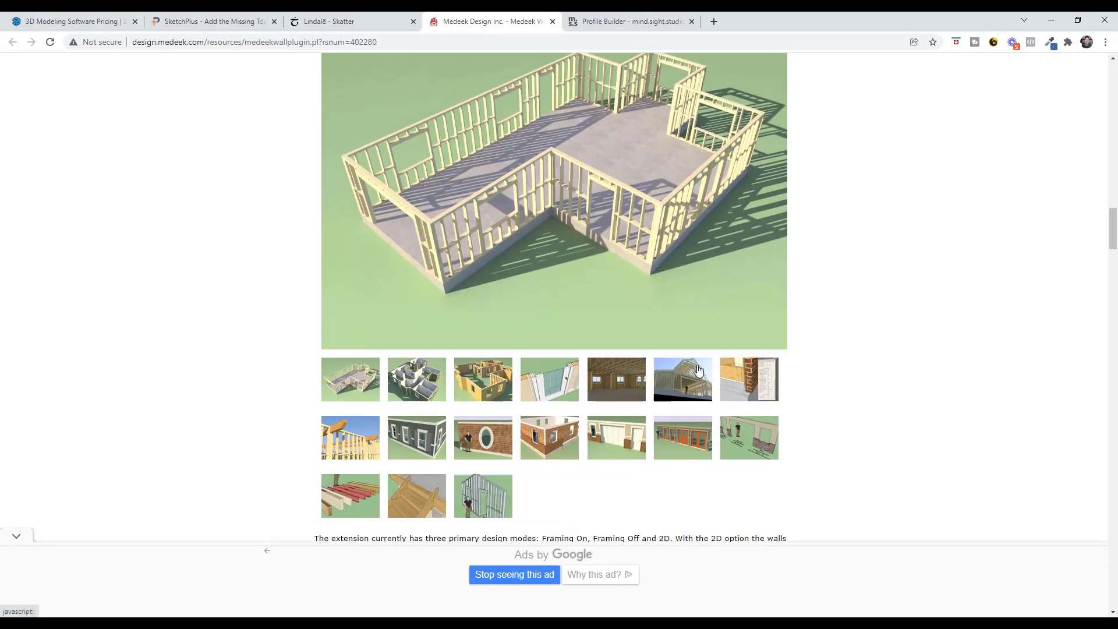
{"action": "mouse_move", "coordinate": [688, 429]}
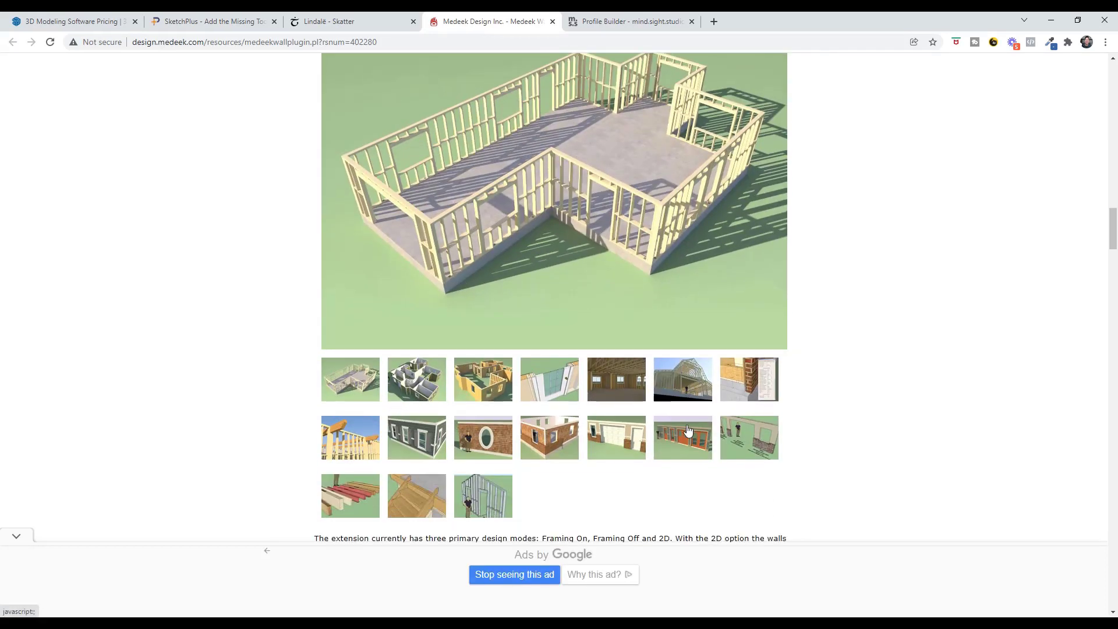
{"action": "scroll", "scroll_direction": "down", "scroll_amount": 3}
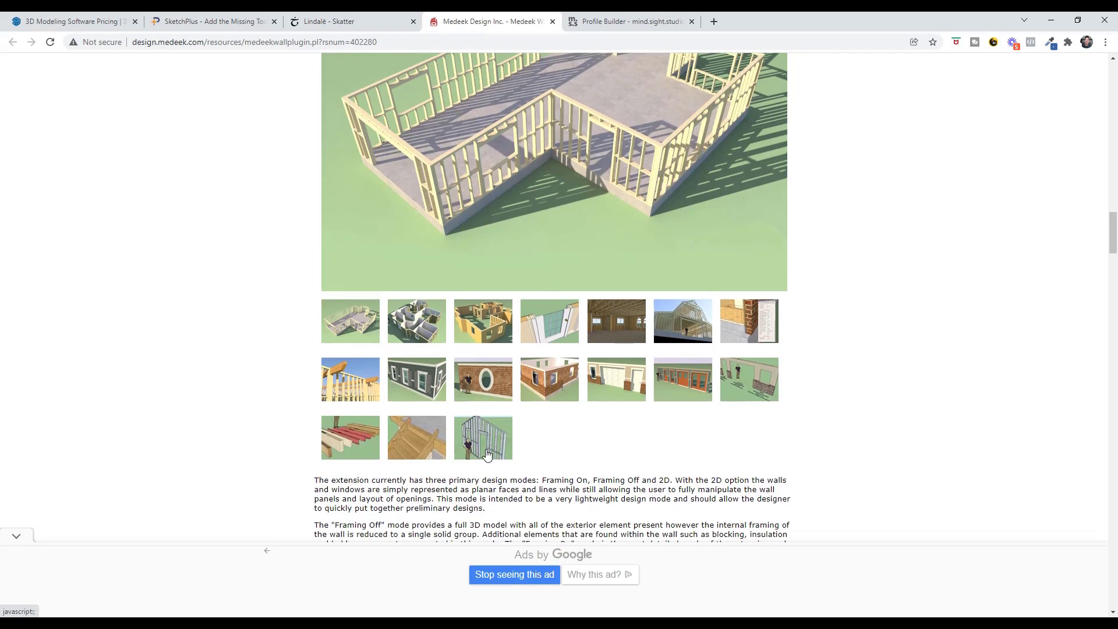
{"action": "scroll", "scroll_direction": "down", "scroll_amount": 3}
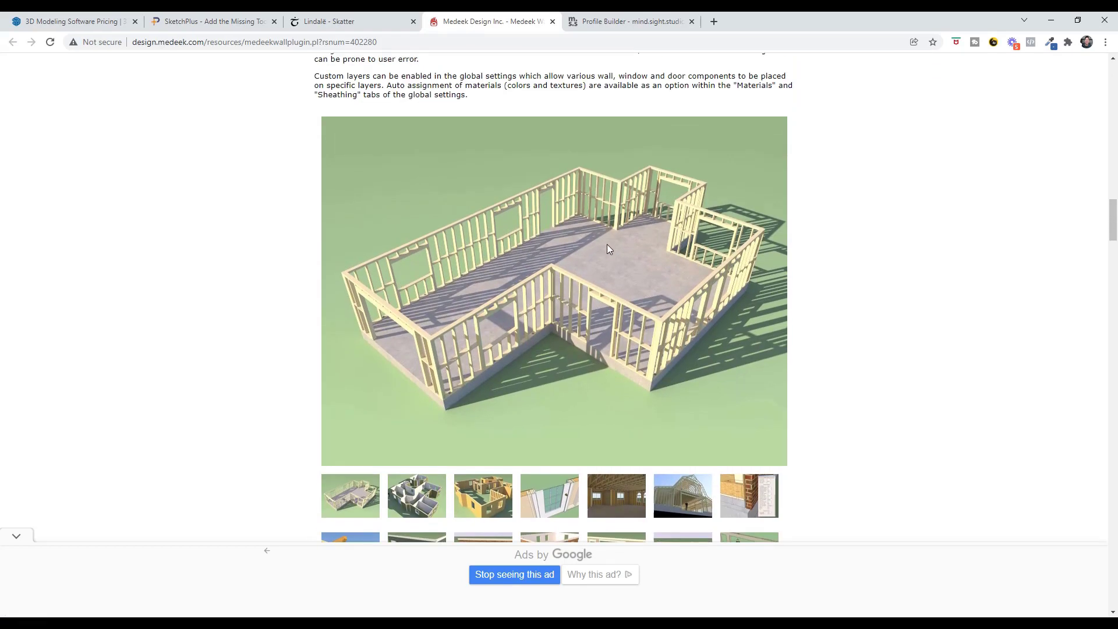
{"action": "mouse_move", "coordinate": [656, 367]}
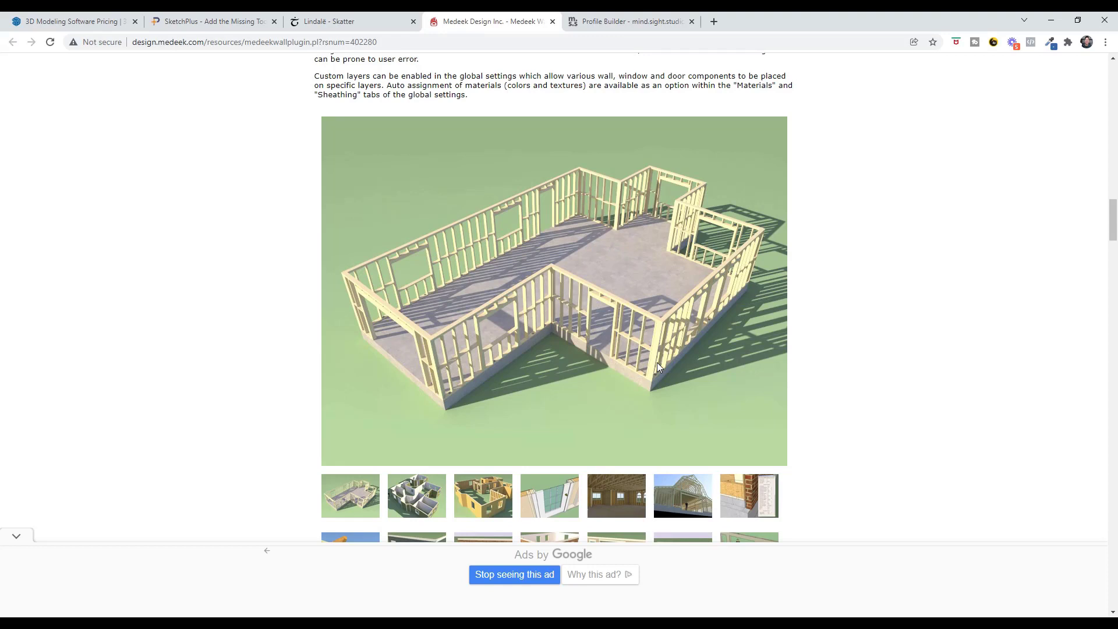
{"action": "mouse_move", "coordinate": [453, 306]}
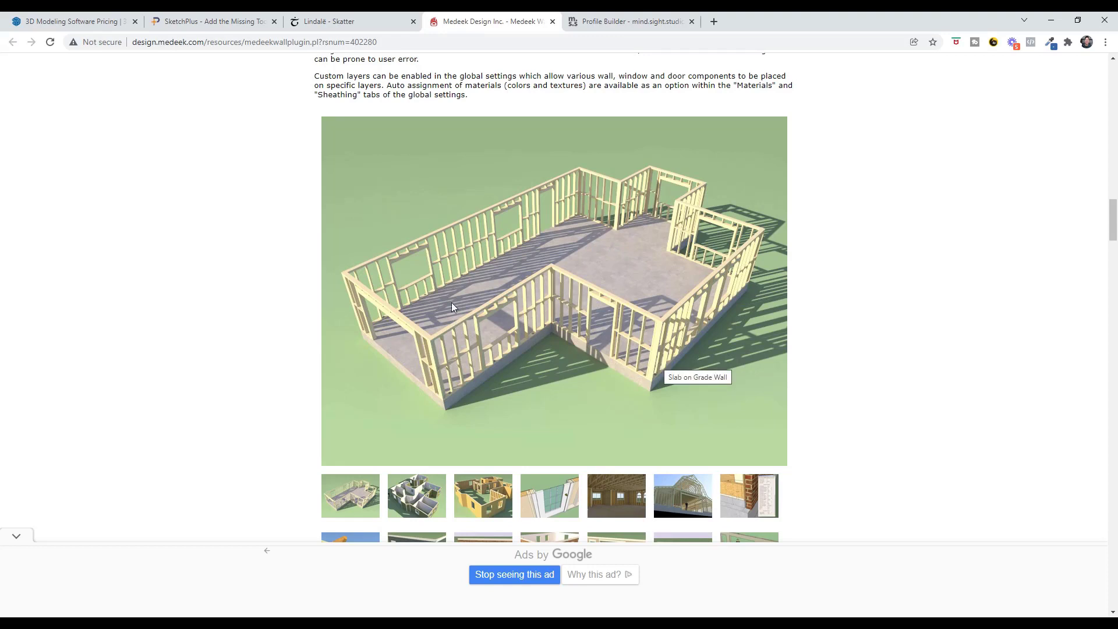
{"action": "mouse_move", "coordinate": [555, 205]}
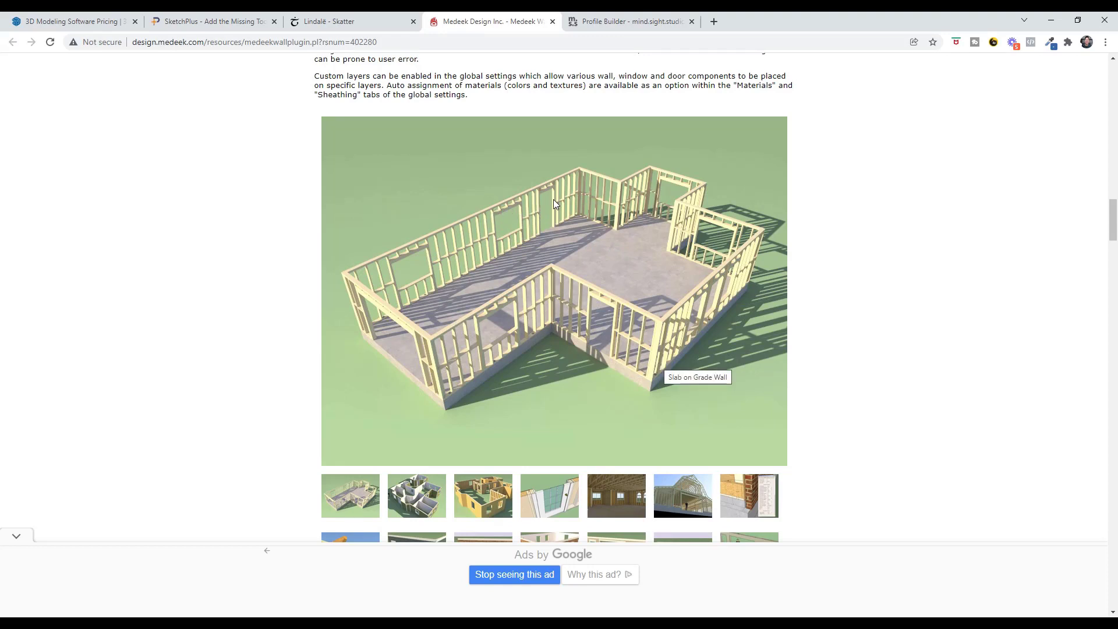
{"action": "mouse_move", "coordinate": [511, 215]}
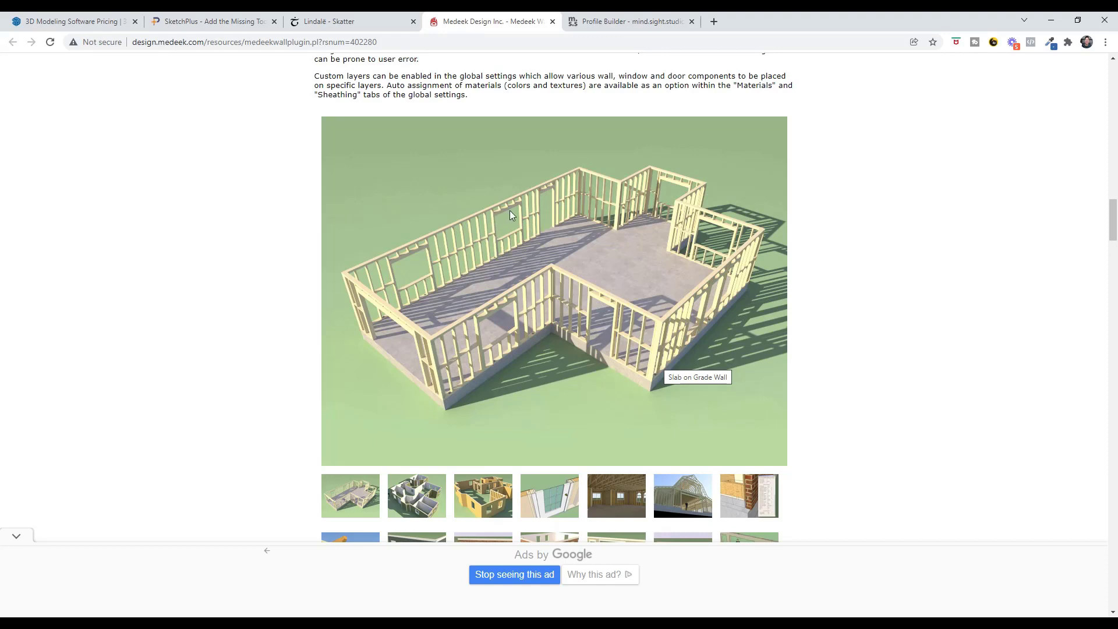
{"action": "mouse_move", "coordinate": [483, 326]}
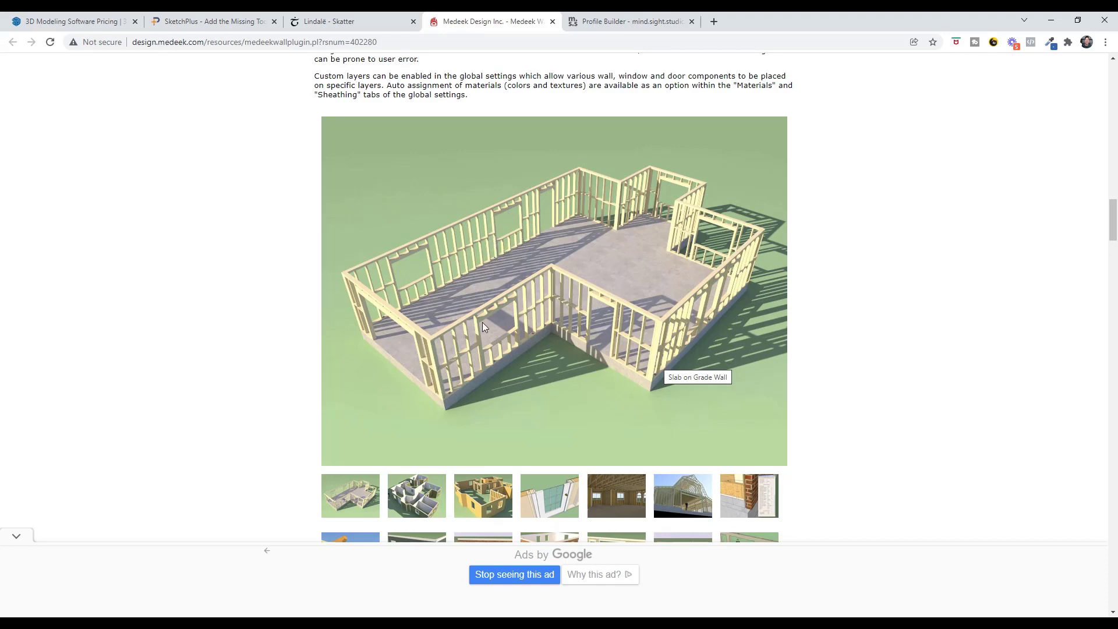
{"action": "mouse_move", "coordinate": [536, 340]}
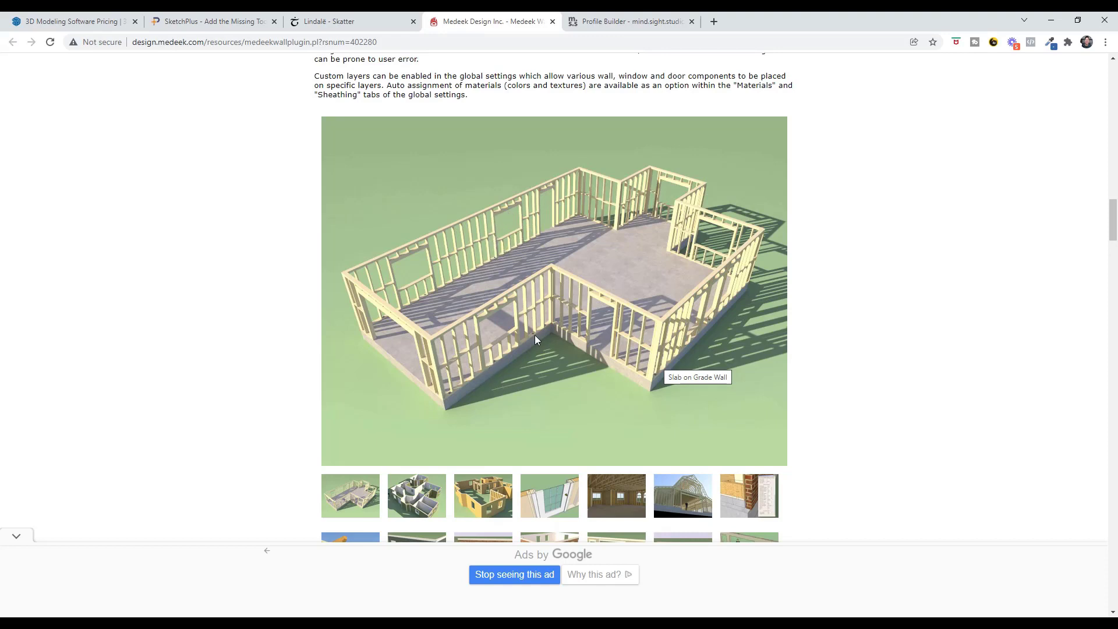
{"action": "scroll", "scroll_direction": "down", "scroll_amount": 3}
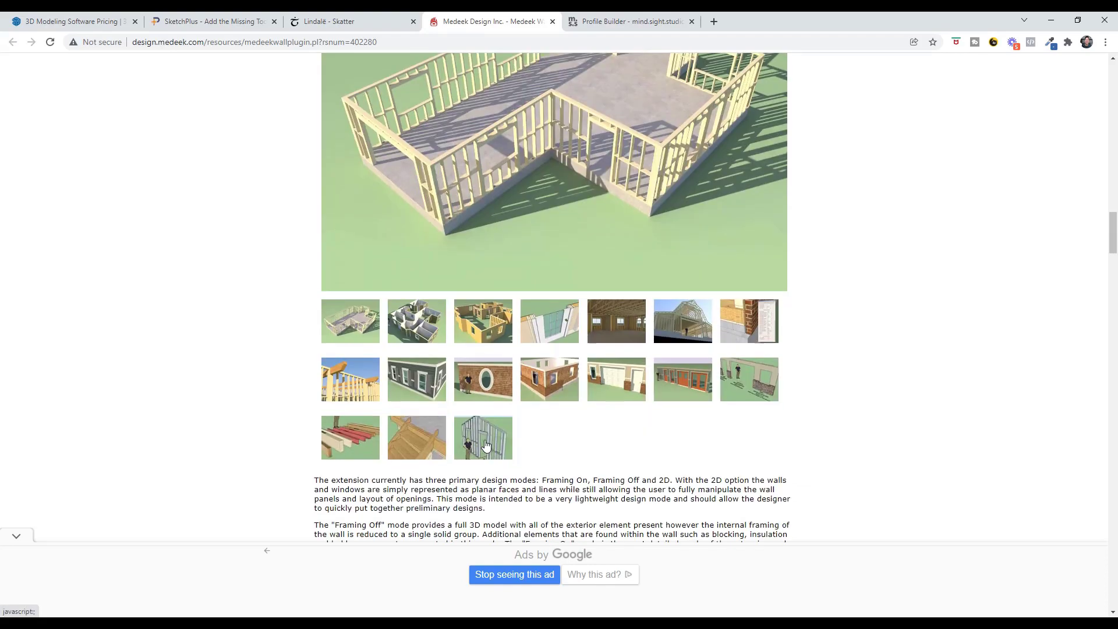
{"action": "scroll", "scroll_direction": "up", "scroll_amount": 3}
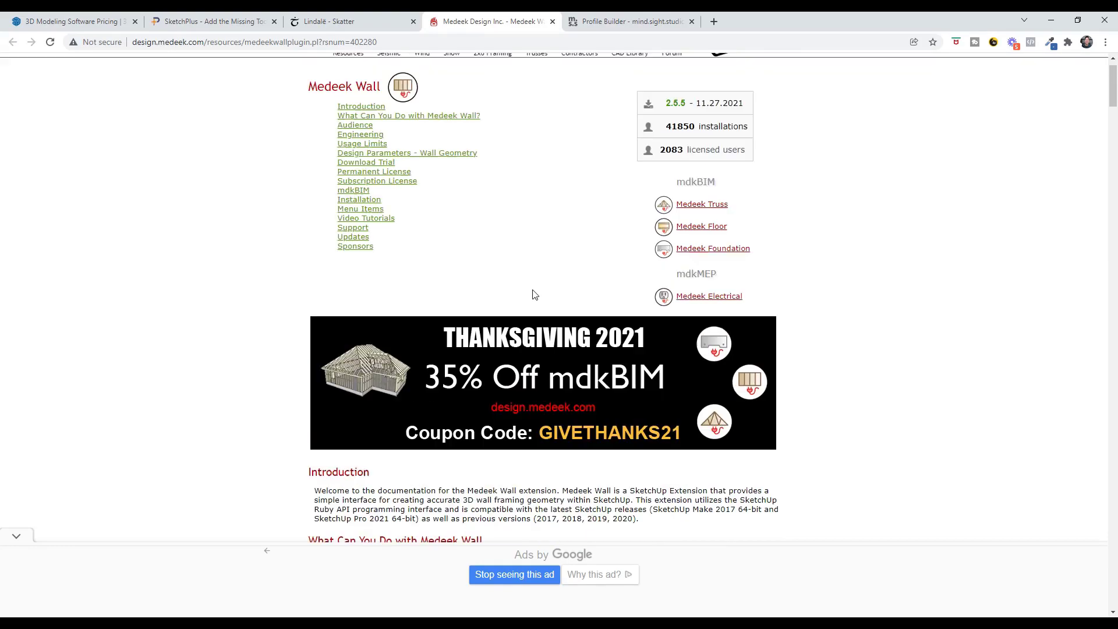
{"action": "scroll", "scroll_direction": "down", "scroll_amount": 3}
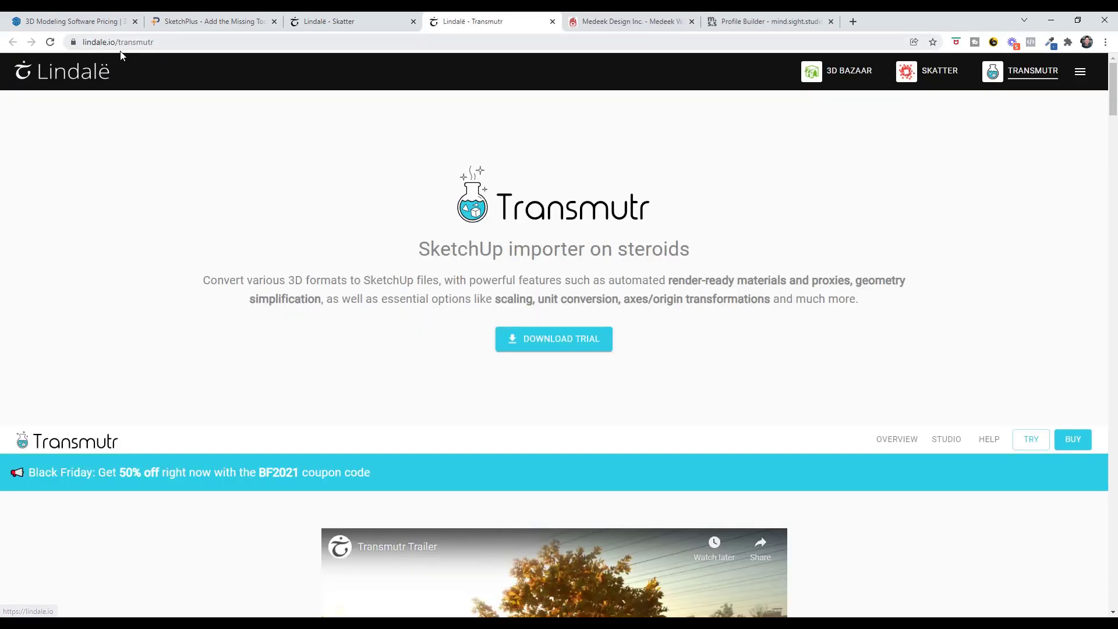
{"action": "mouse_move", "coordinate": [401, 278]}
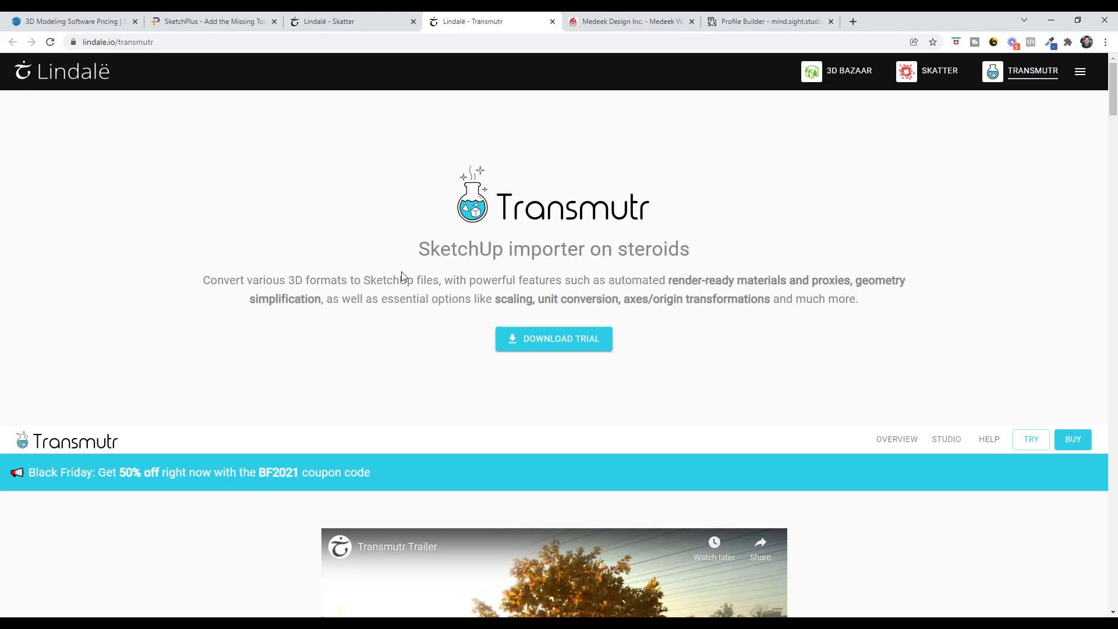
- Scroll through Transmutr's render-ready materials and proxies features, returning to the 50% off BF2021 banner
{"action": "scroll", "scroll_direction": "down", "scroll_amount": 3}
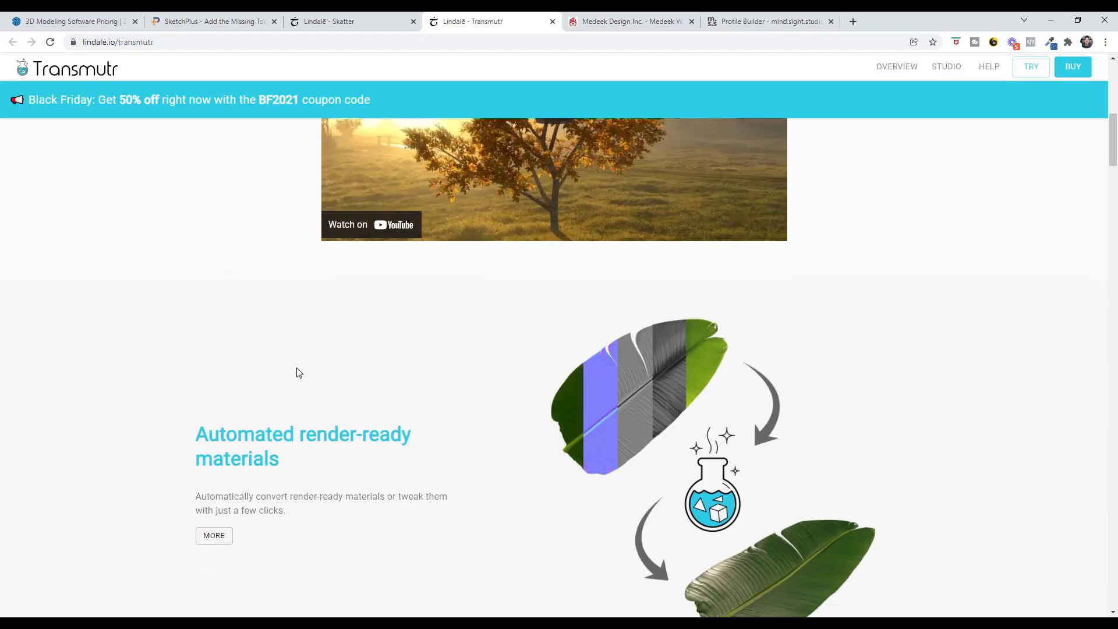
{"action": "scroll", "scroll_direction": "down", "scroll_amount": 3}
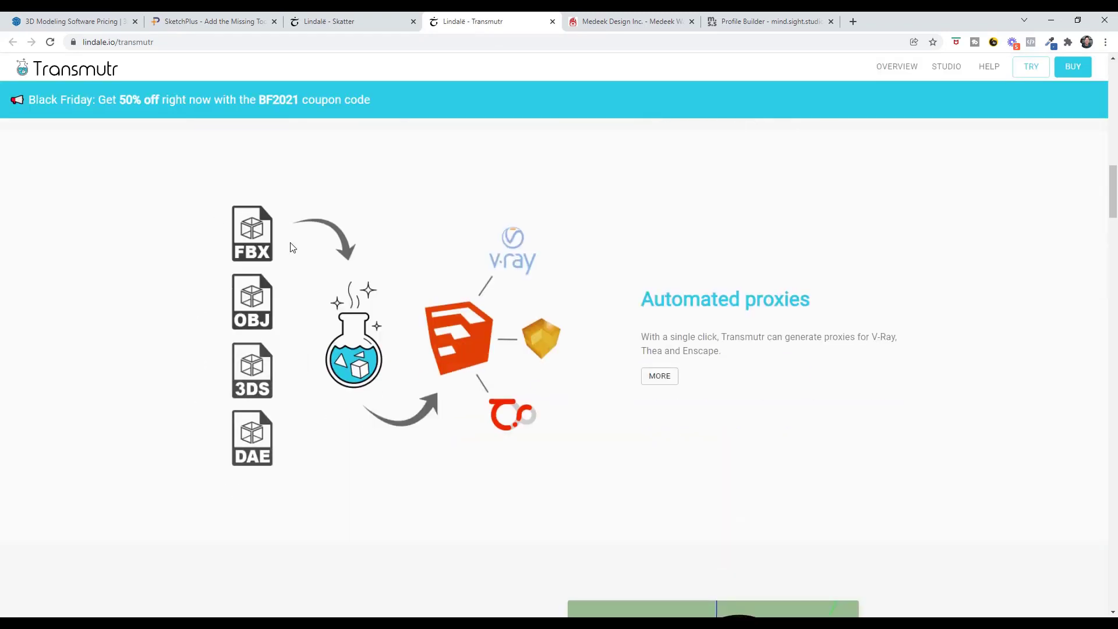
{"action": "mouse_move", "coordinate": [424, 372]}
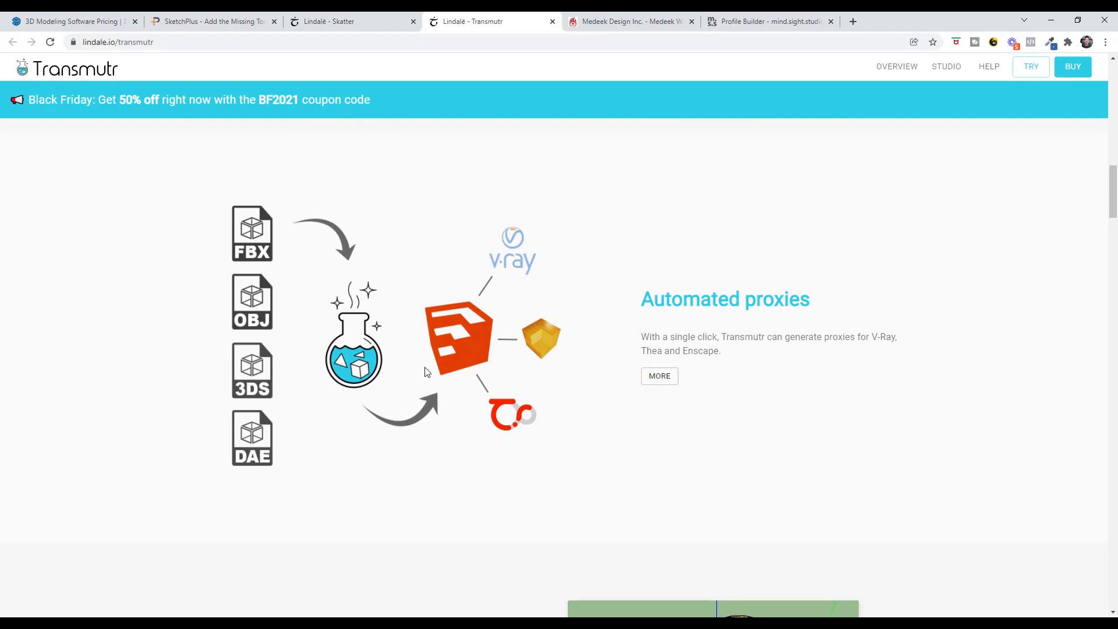
{"action": "scroll", "scroll_direction": "down", "scroll_amount": 3}
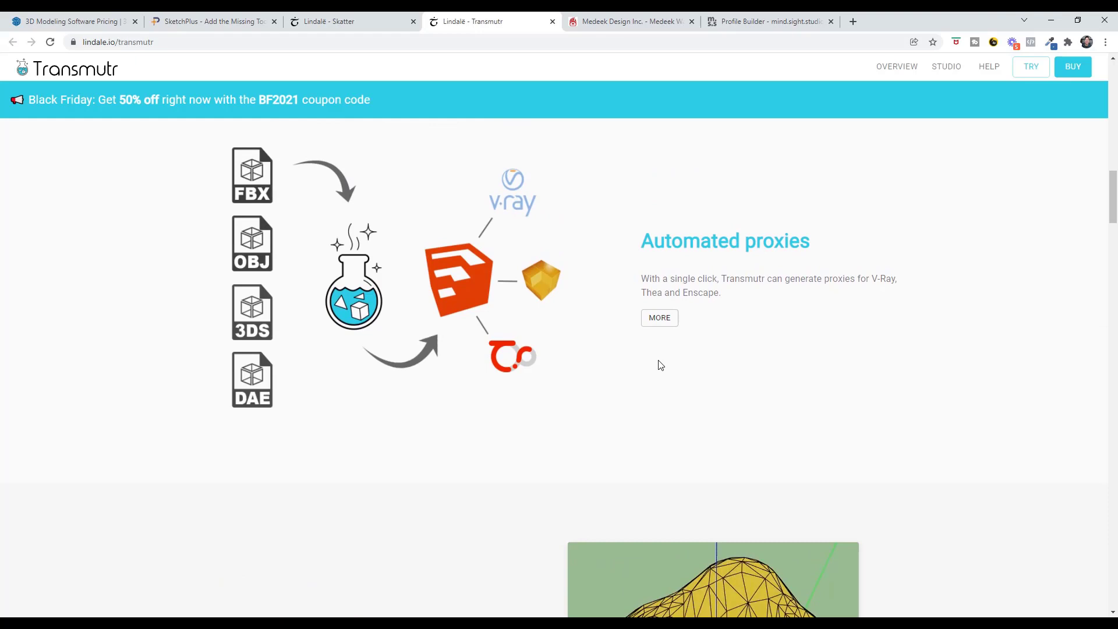
{"action": "scroll", "scroll_direction": "down", "scroll_amount": 3}
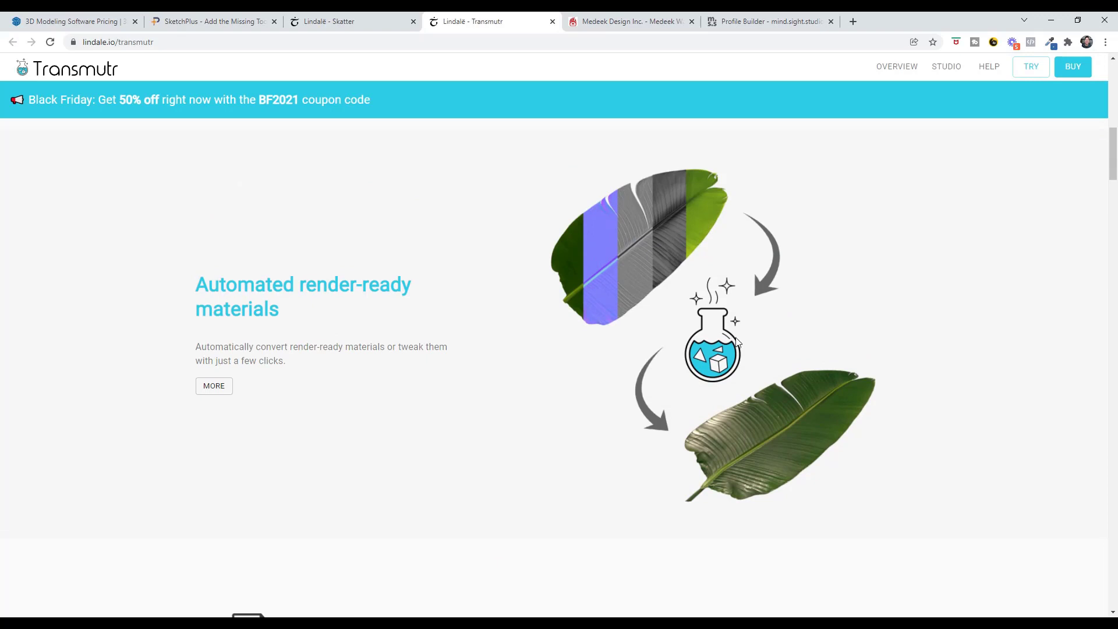
{"action": "scroll", "scroll_direction": "up", "scroll_amount": 3}
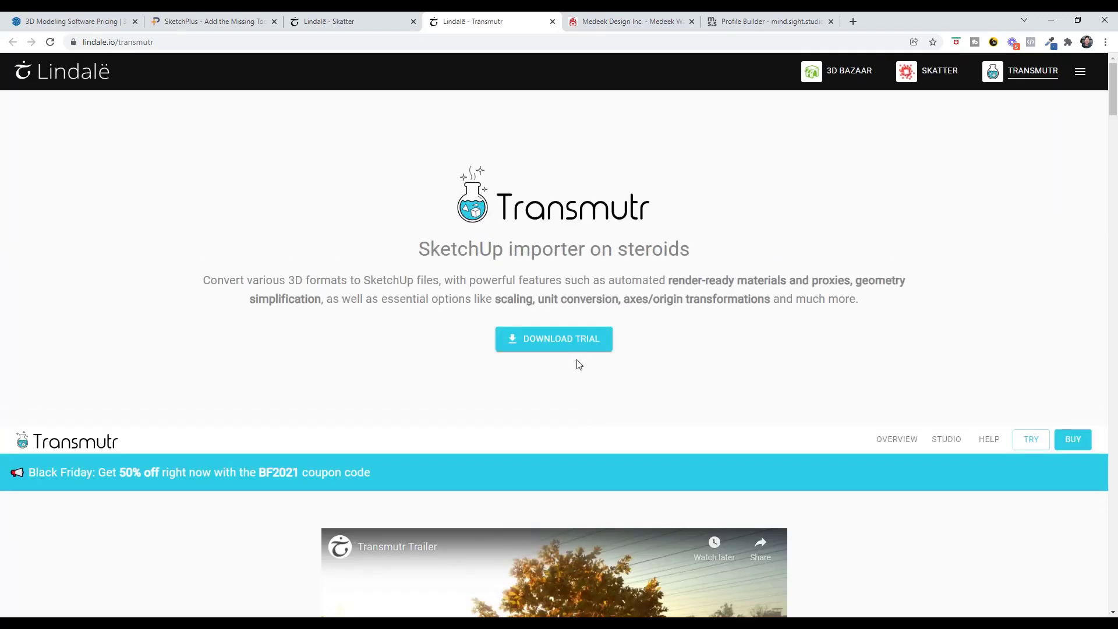
{"action": "mouse_move", "coordinate": [222, 479]}
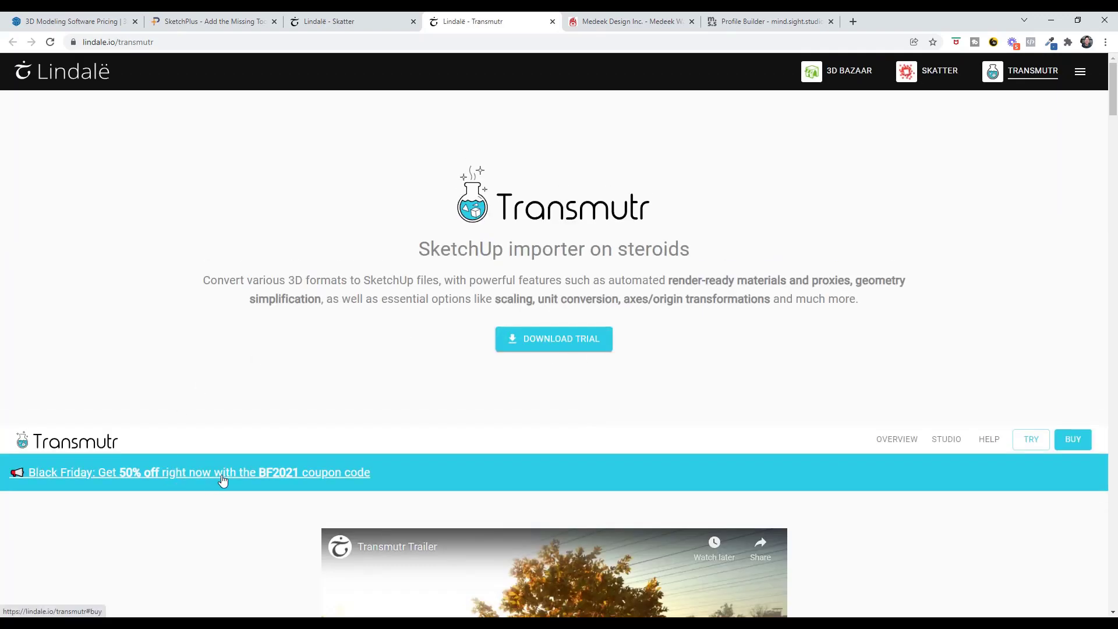
{"action": "mouse_move", "coordinate": [236, 482]}
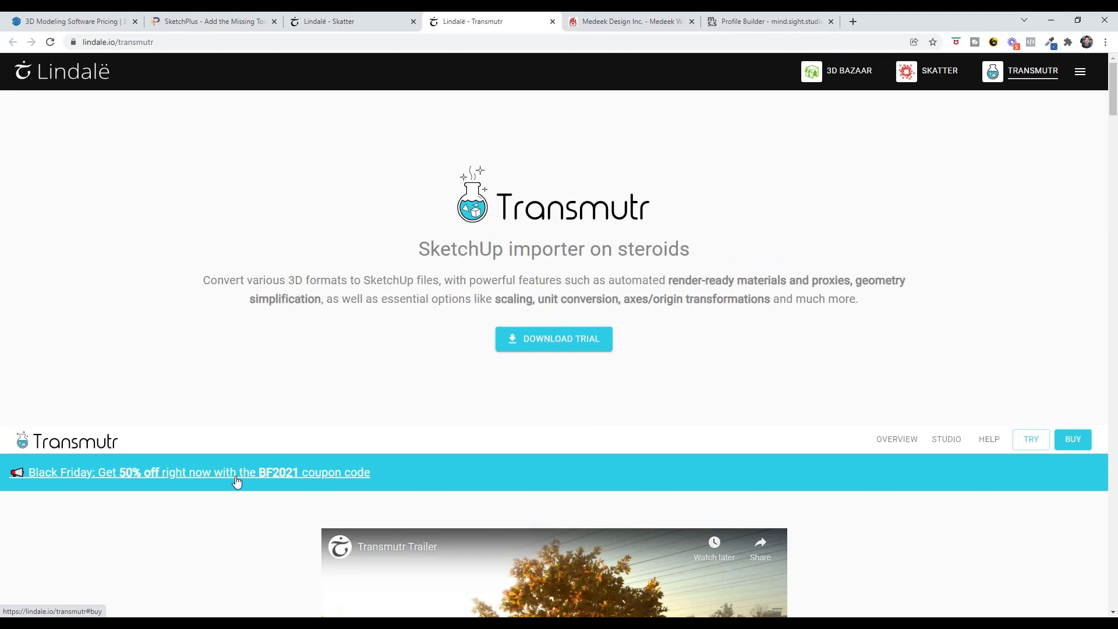
{"action": "mouse_move", "coordinate": [278, 488]}
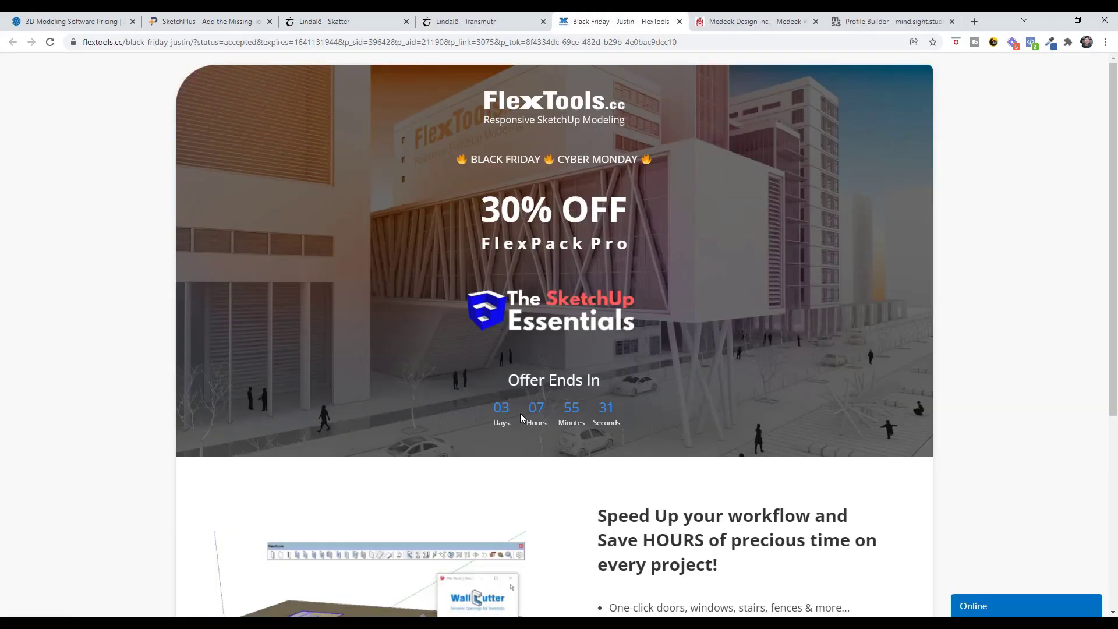
{"action": "mouse_move", "coordinate": [568, 291]}
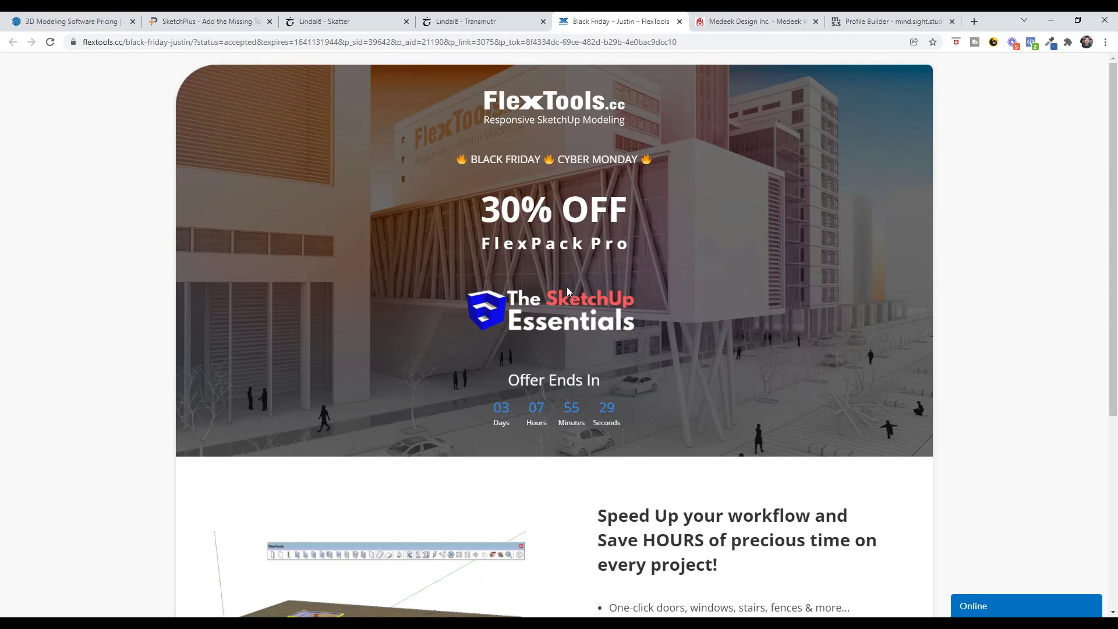
- Scroll to the 30% off FlexPack Pro offer details and back to the countdown at the top
{"action": "scroll", "scroll_direction": "down", "scroll_amount": 3}
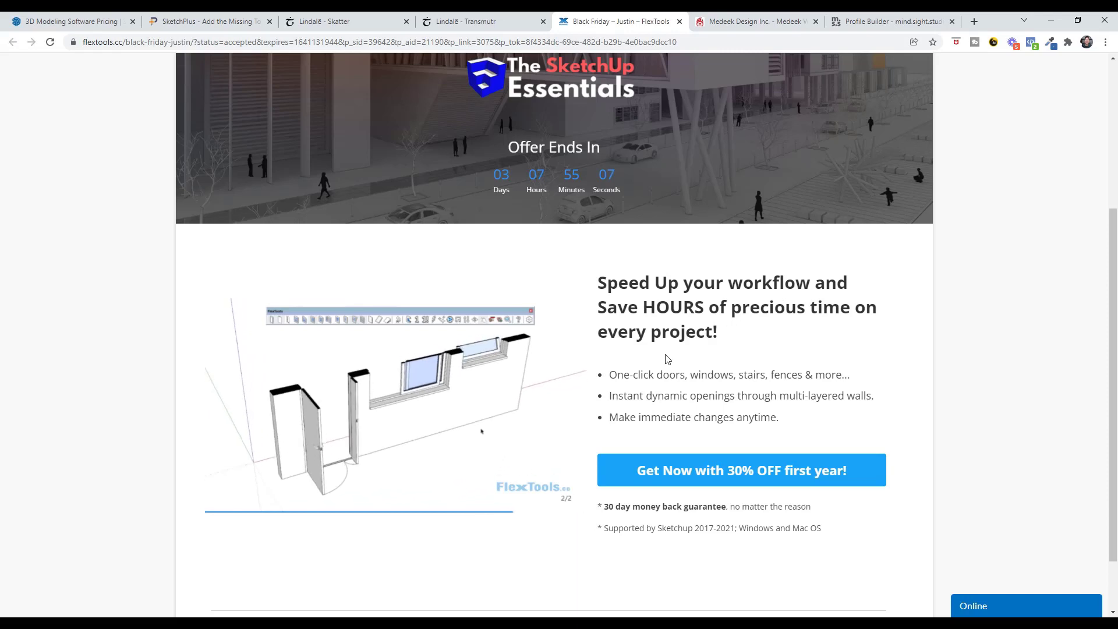
{"action": "scroll", "scroll_direction": "up", "scroll_amount": 3}
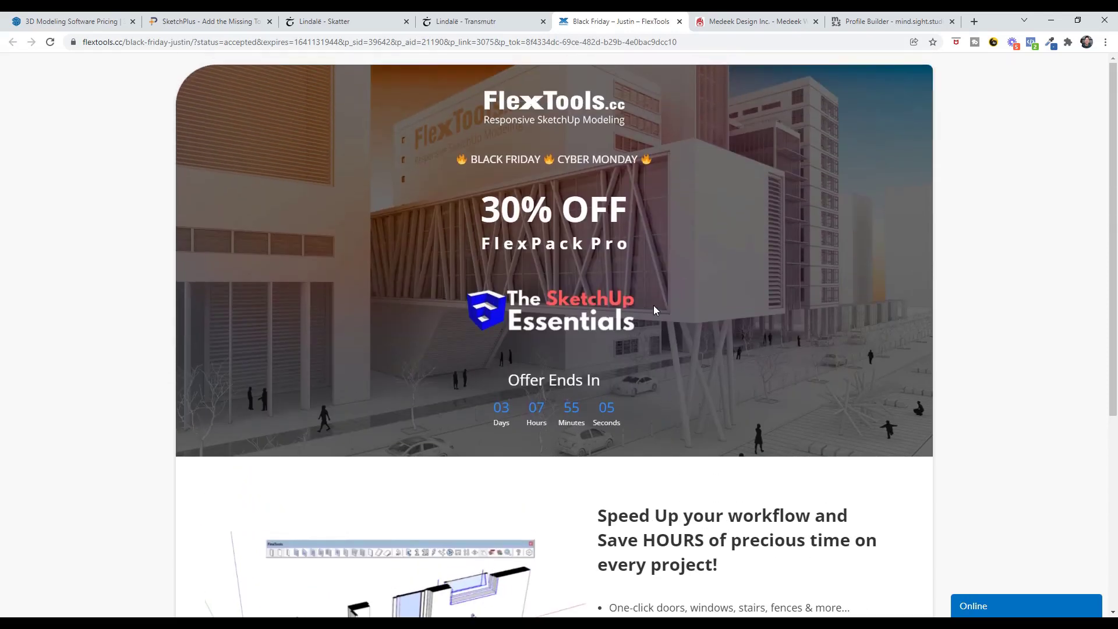